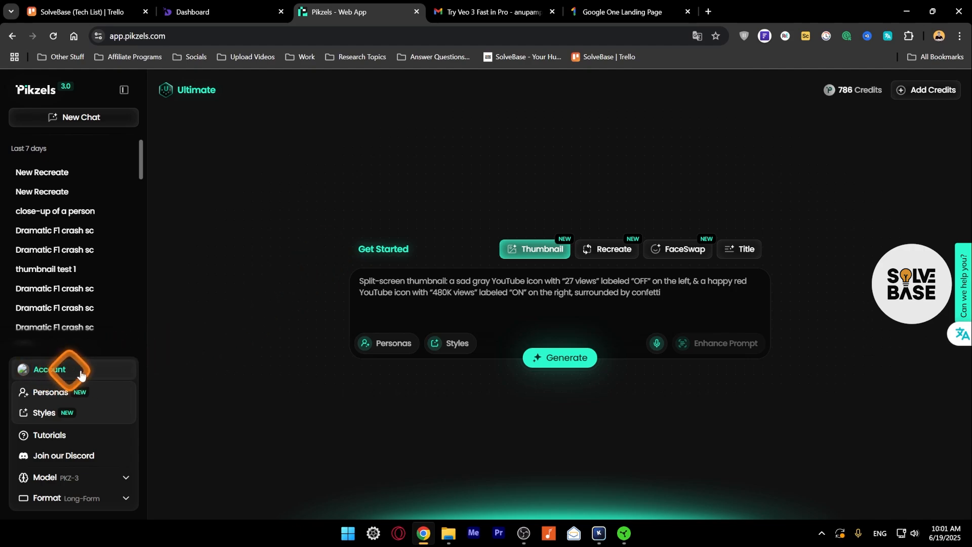
Step: Open the Account page to view the Ultimate Monthly plan, billing and invoices
left_click(49, 369)
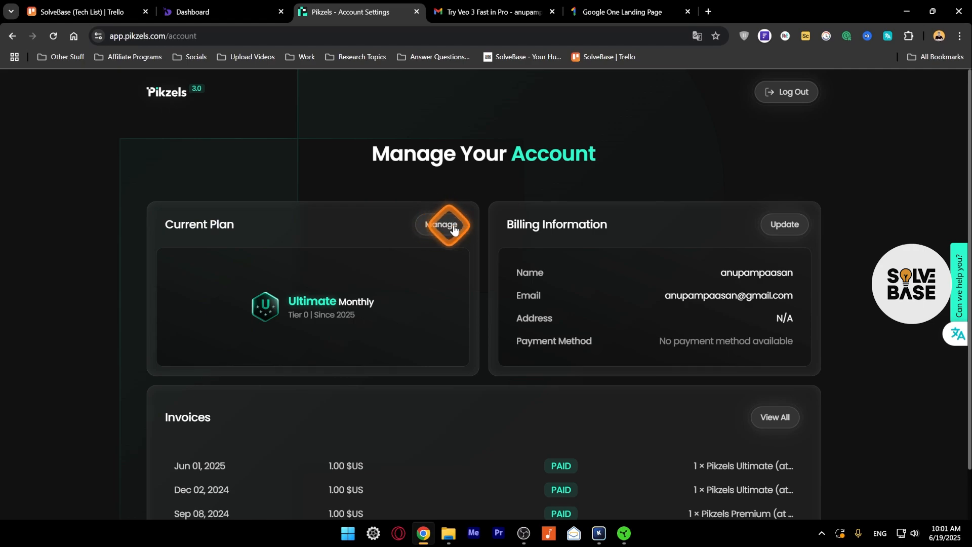
Step: Open Manage on the Current Plan card and review the Essential, Premium and Ultimate plans
left_click(442, 224)
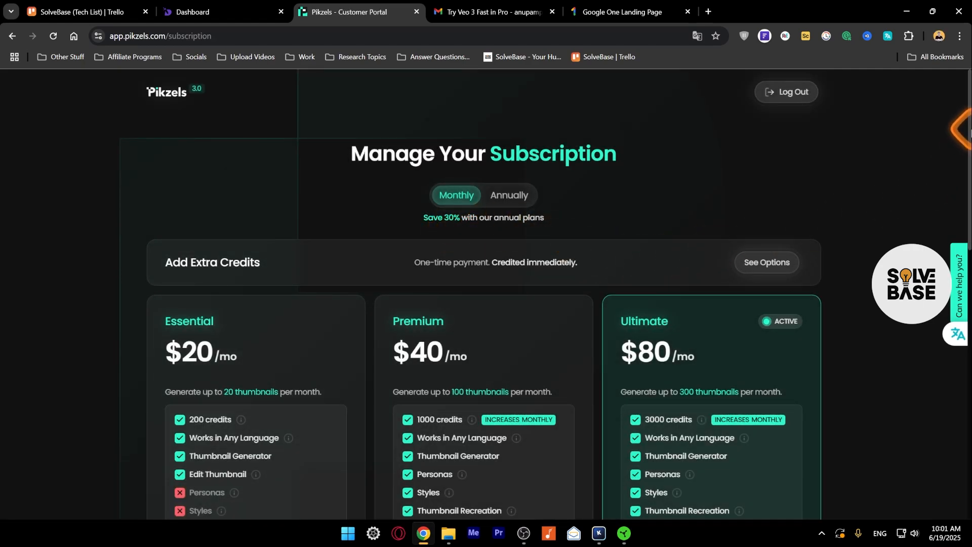
scroll("down", 3)
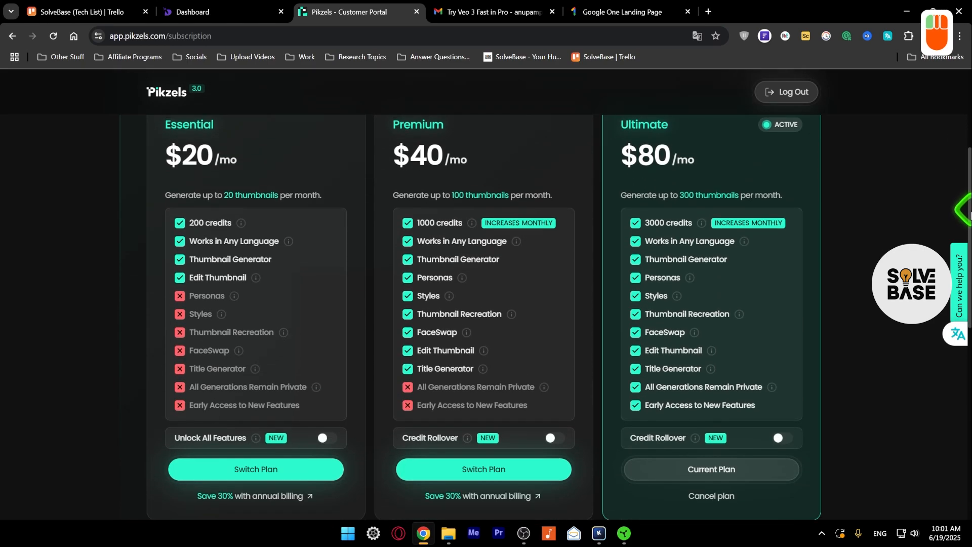
scroll("down", 3)
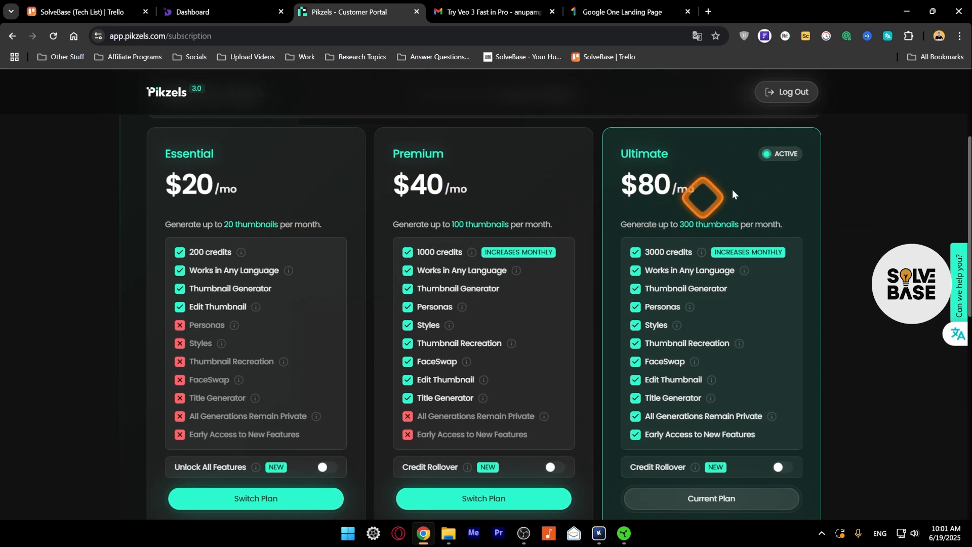
scroll("down", 3)
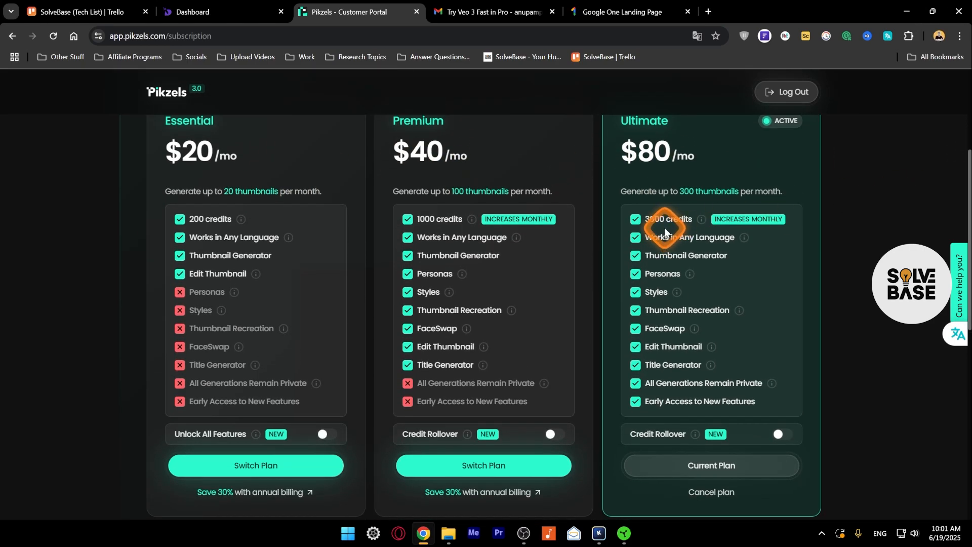
scroll("down", 3)
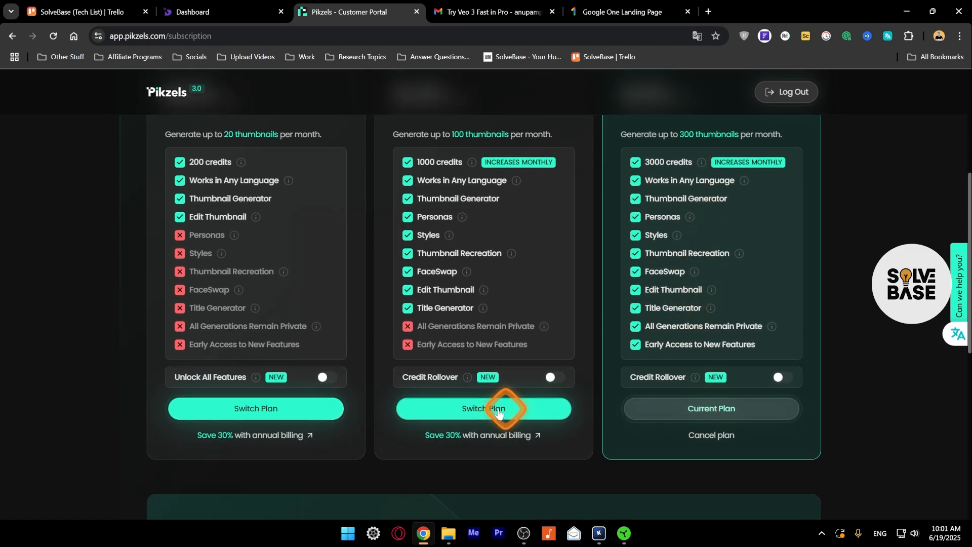
mouse_move(709, 435)
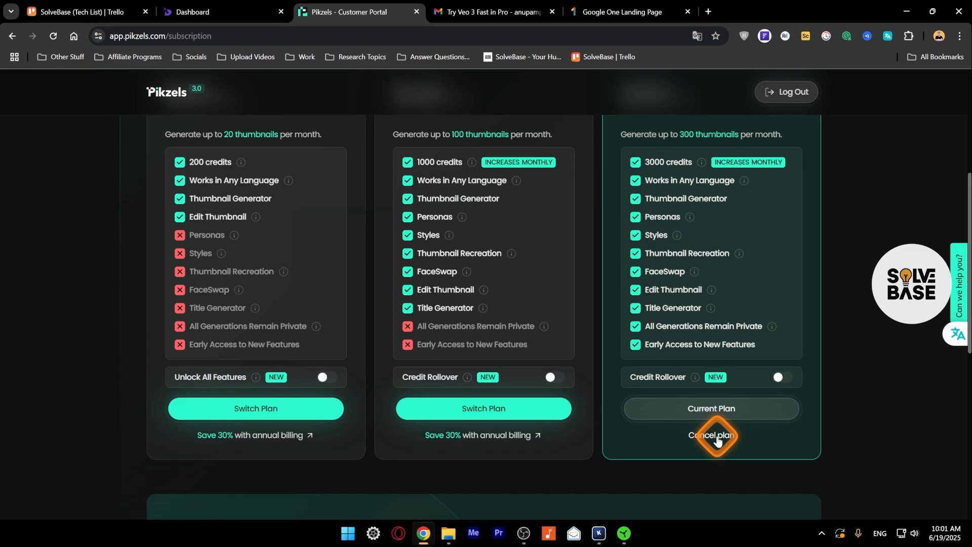
Step: Cancel the Ultimate plan and confirm, reaching the 30% off for 3 months offer
left_click(711, 434)
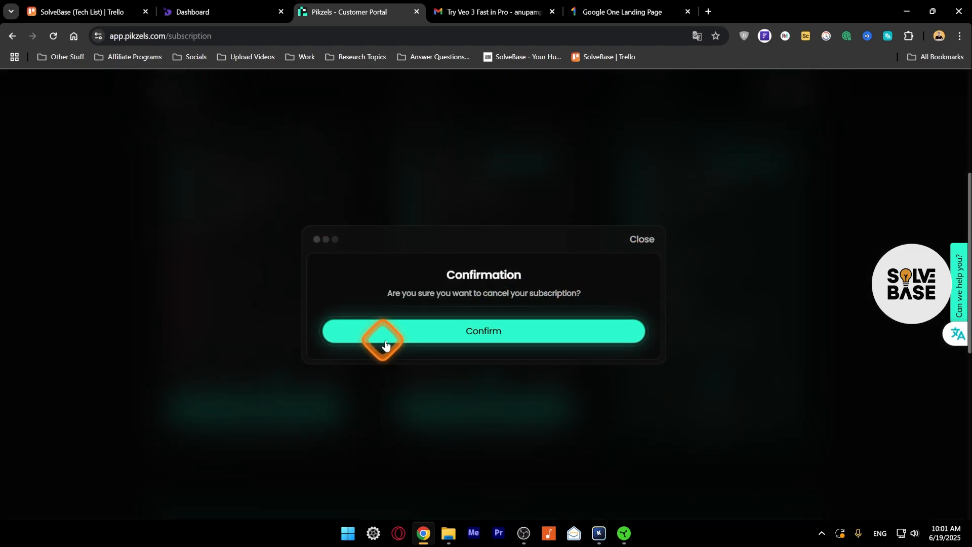
left_click(483, 331)
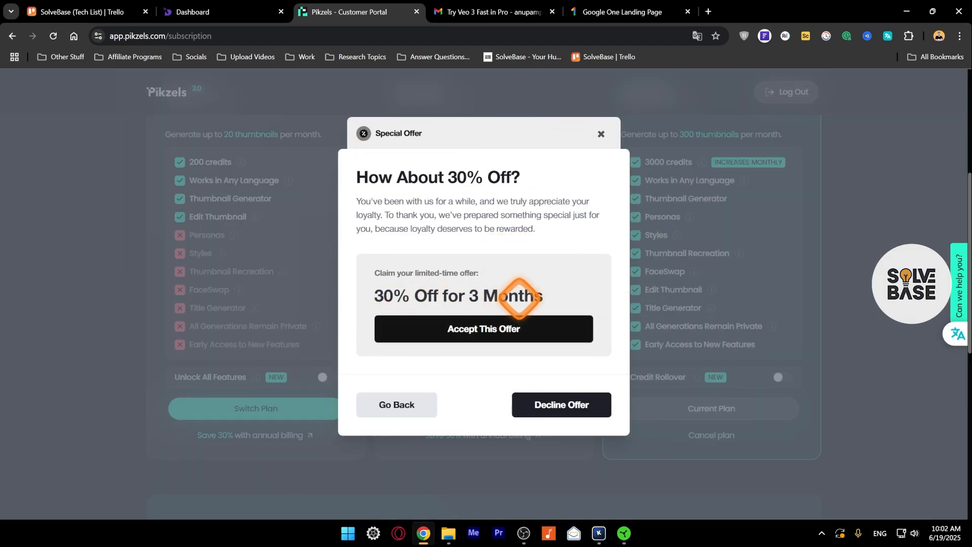
mouse_move(483, 328)
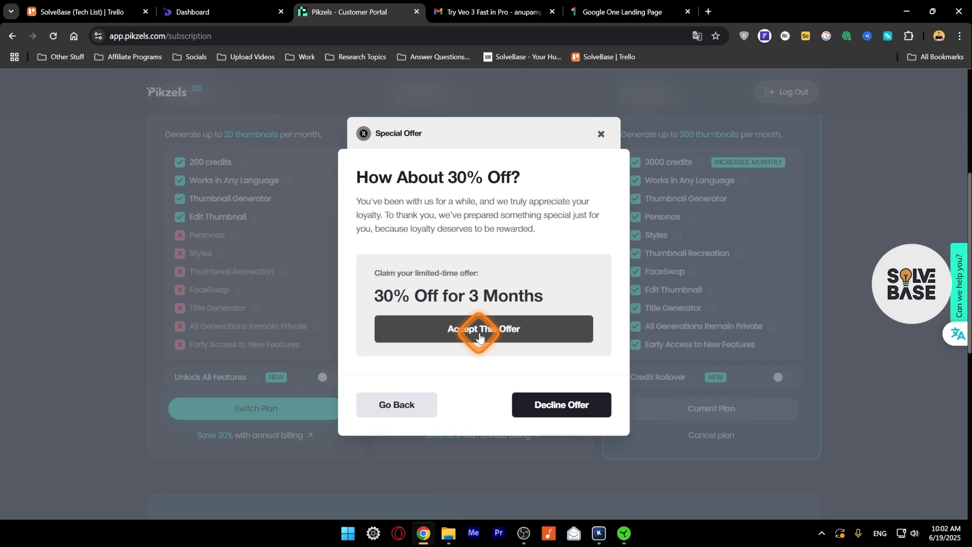
mouse_move(560, 404)
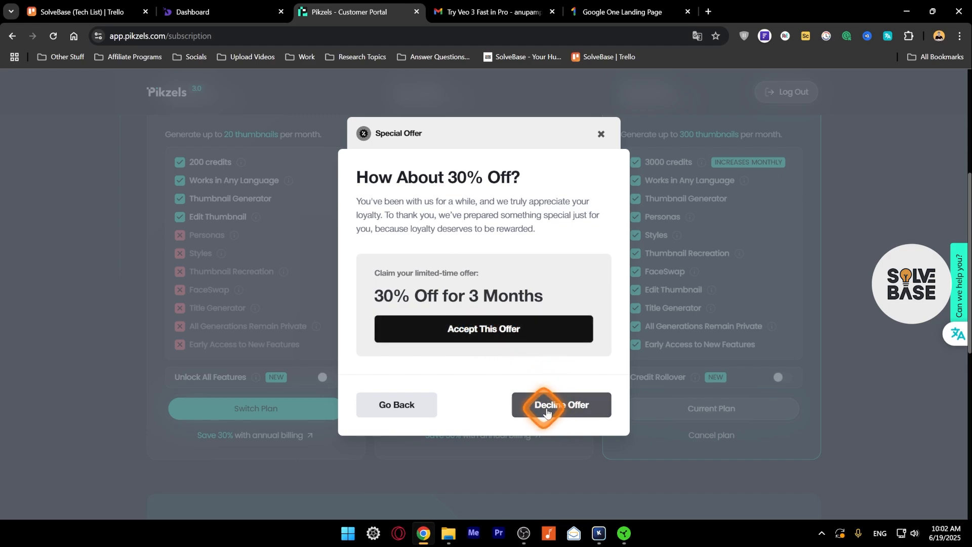
Step: Decline the 30% discount and choose 'Don't need right now' as the leaving reason
left_click(559, 404)
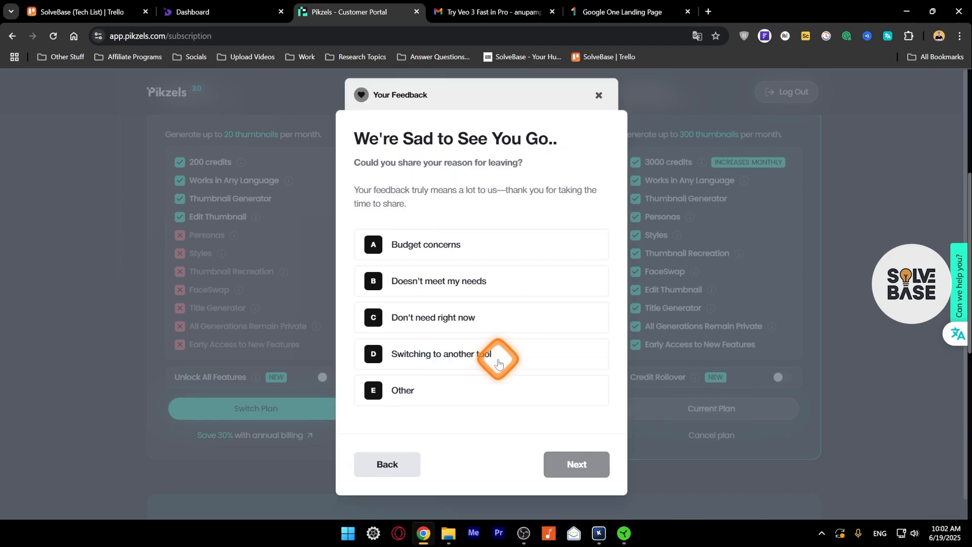
mouse_move(442, 282)
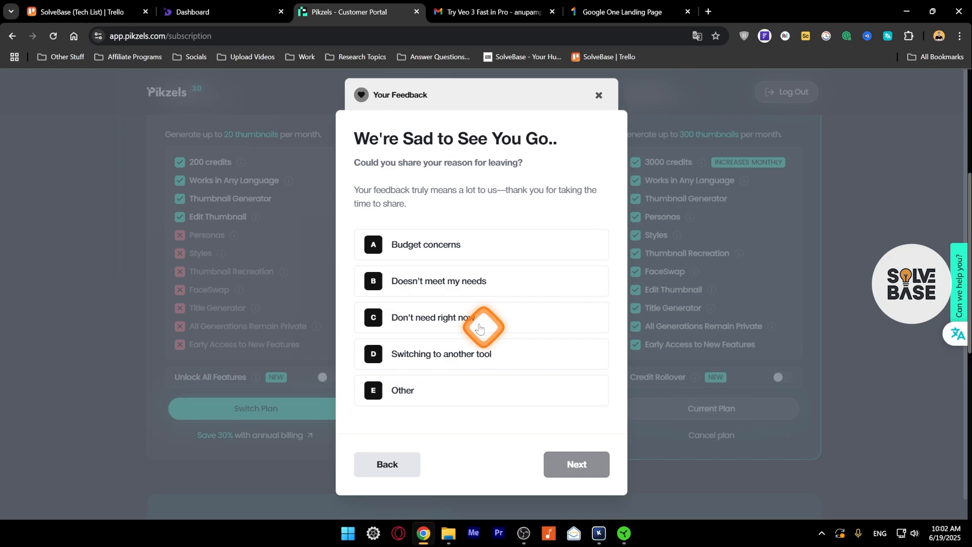
left_click(372, 317)
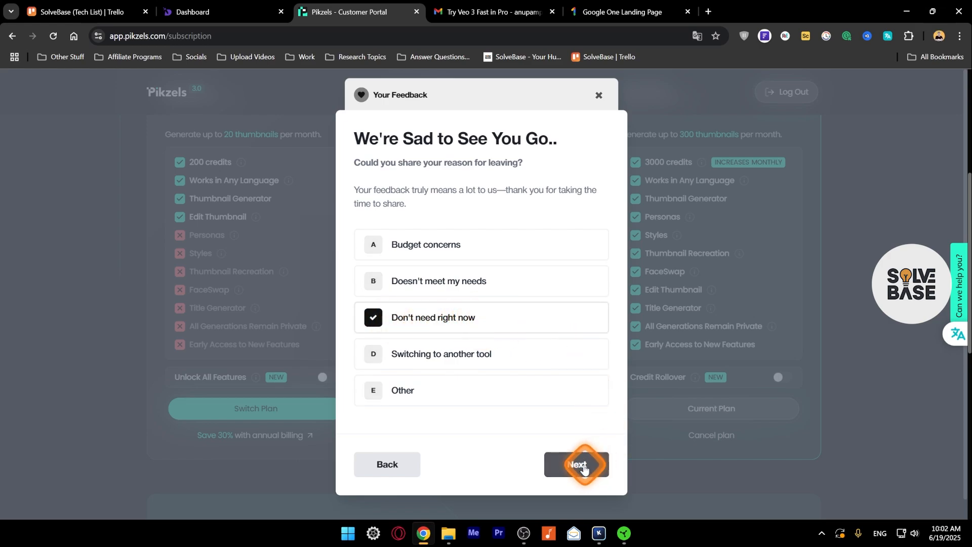
left_click(576, 464)
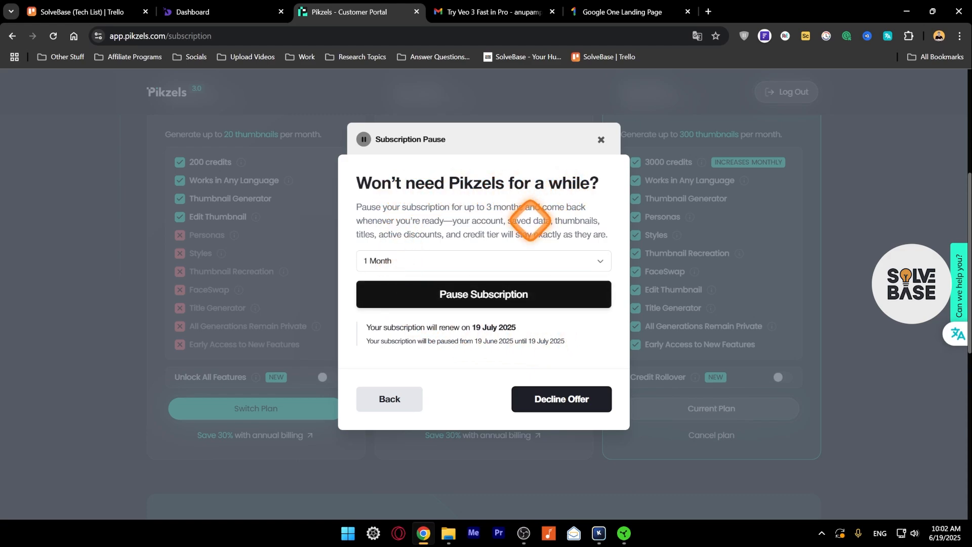
Step: Pick 'Choose a custom date to resume' and set the resume date to 09/12/2025
left_click(484, 260)
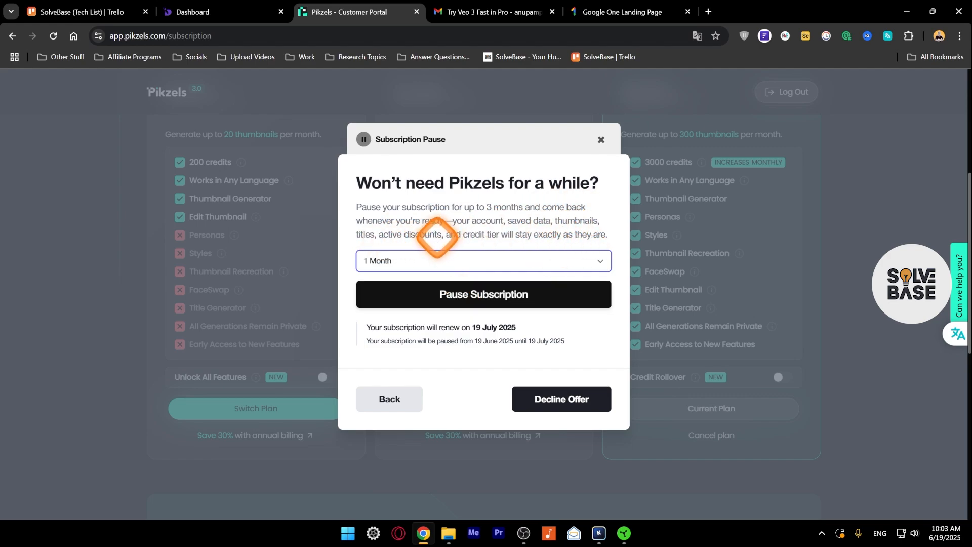
left_click(484, 260)
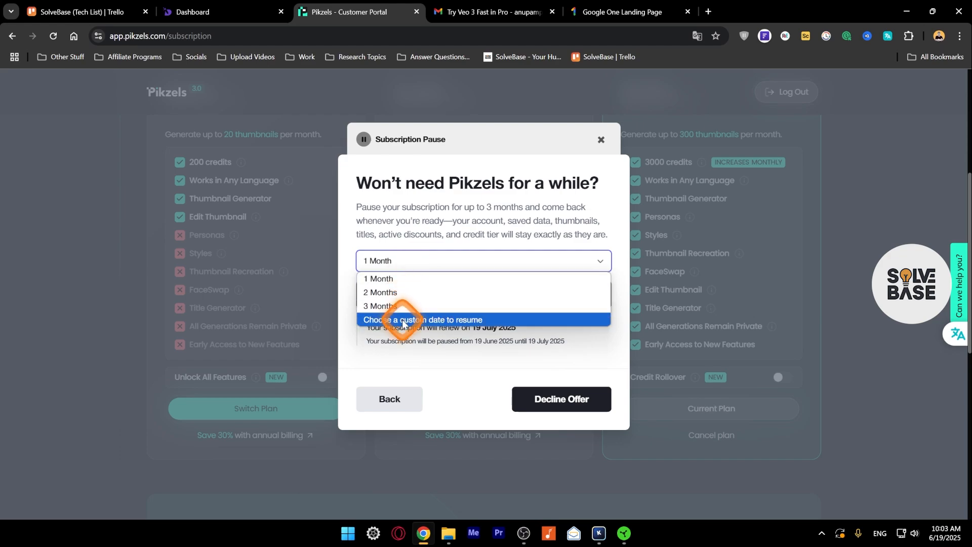
left_click(379, 306)
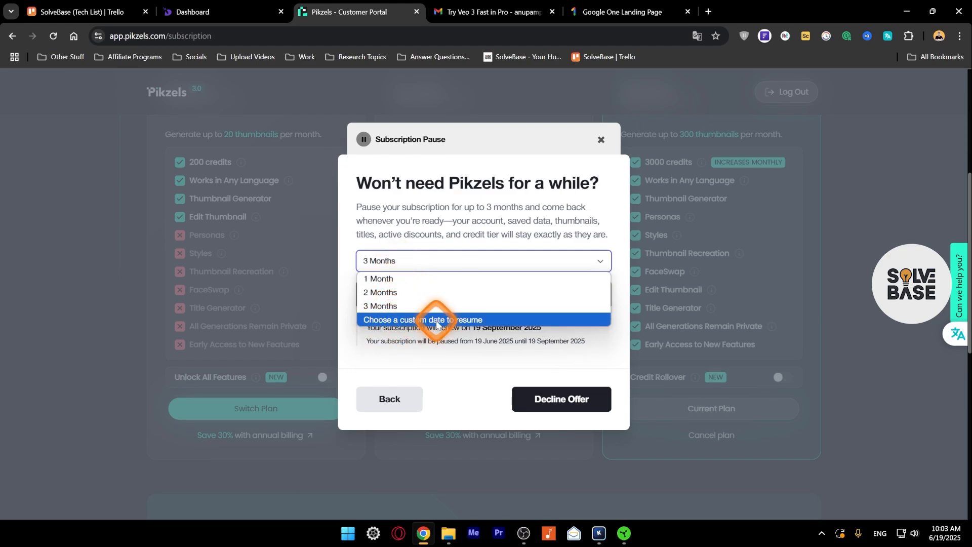
left_click(424, 323)
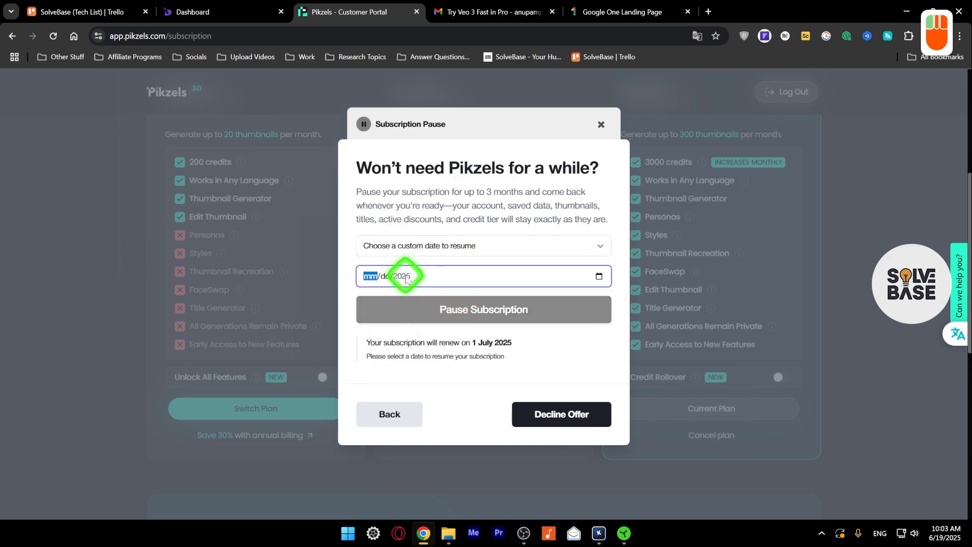
type("09/12/2025")
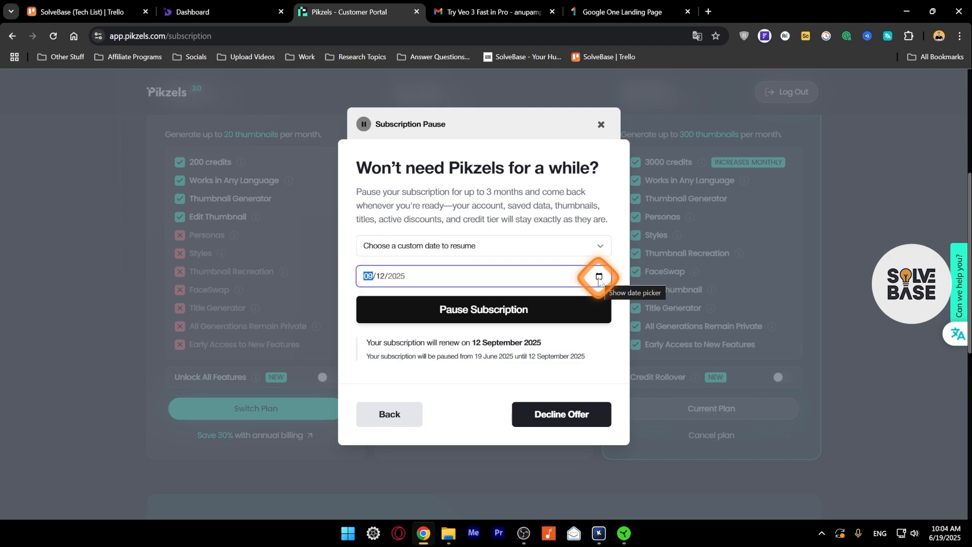
left_click(597, 276)
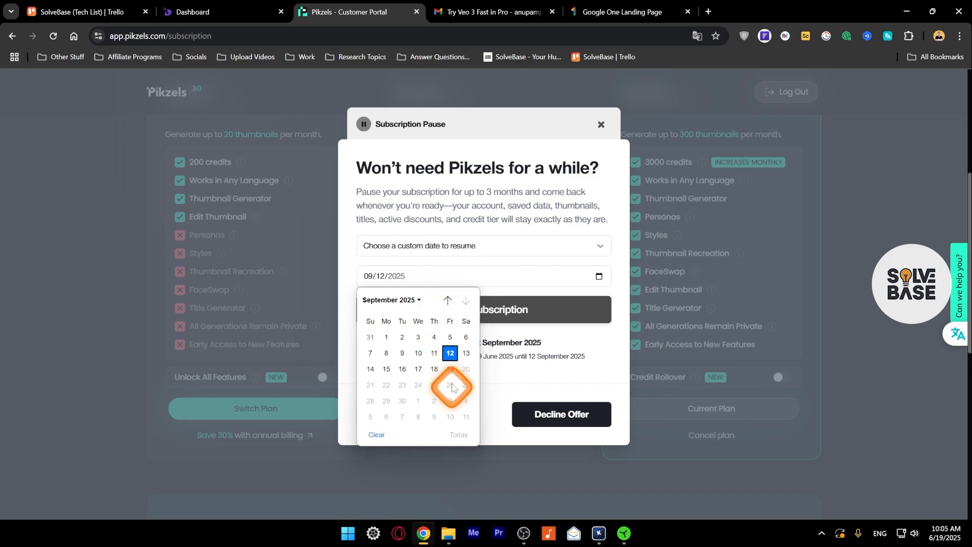
left_click(419, 302)
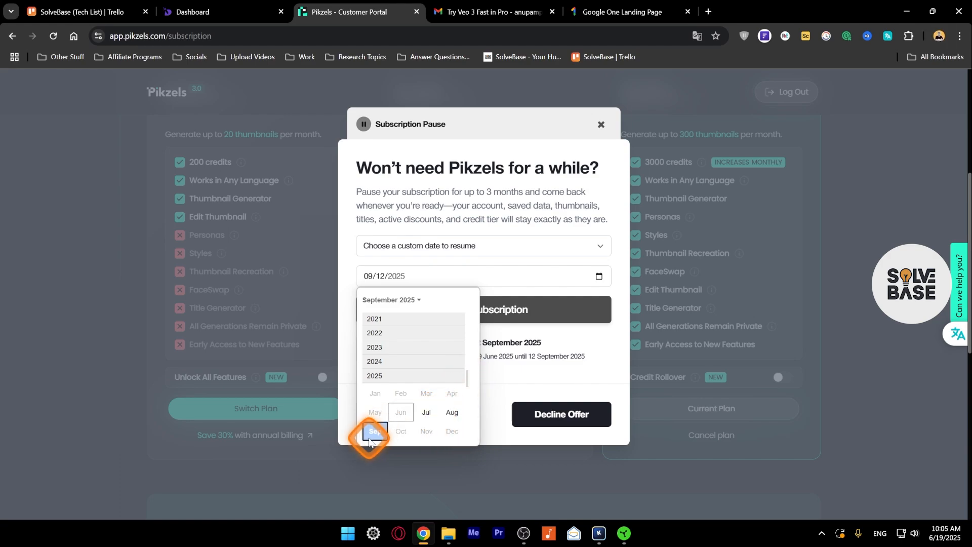
left_click(375, 431)
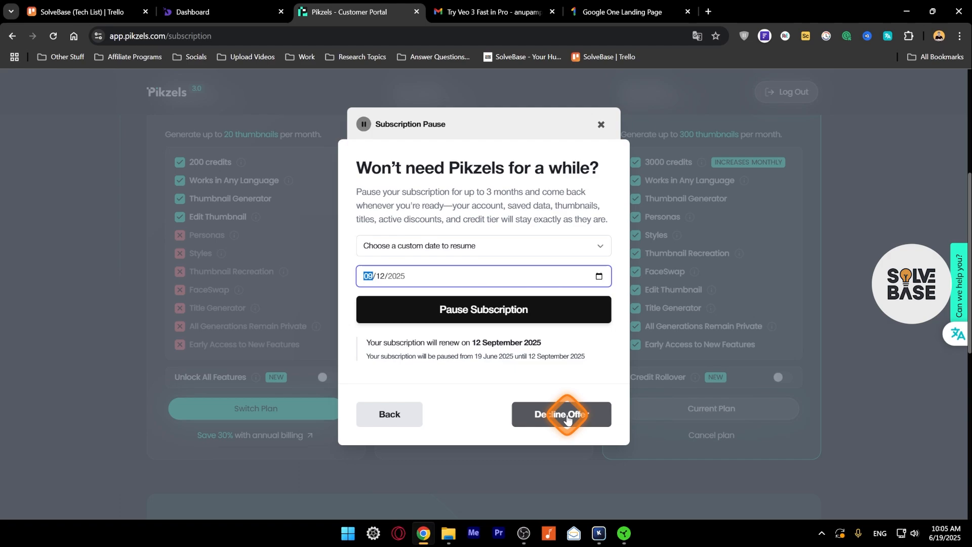
Step: Decline the pause offer and submit 'nothing' as feedback
left_click(561, 414)
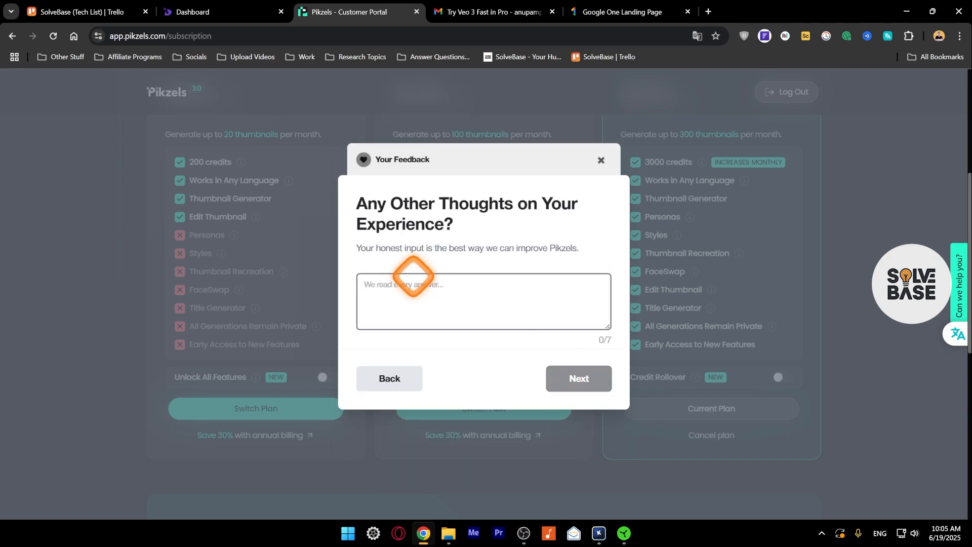
mouse_move(462, 303)
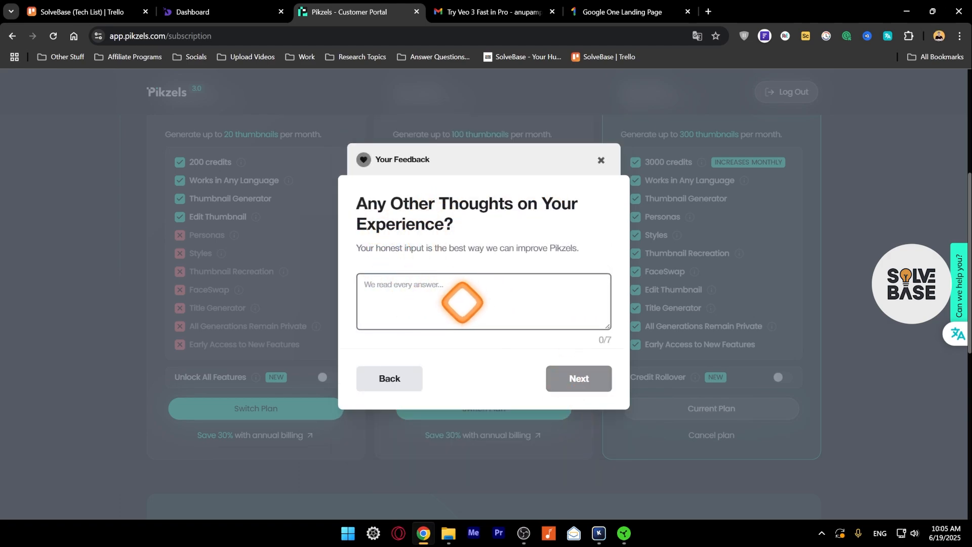
left_click(484, 301)
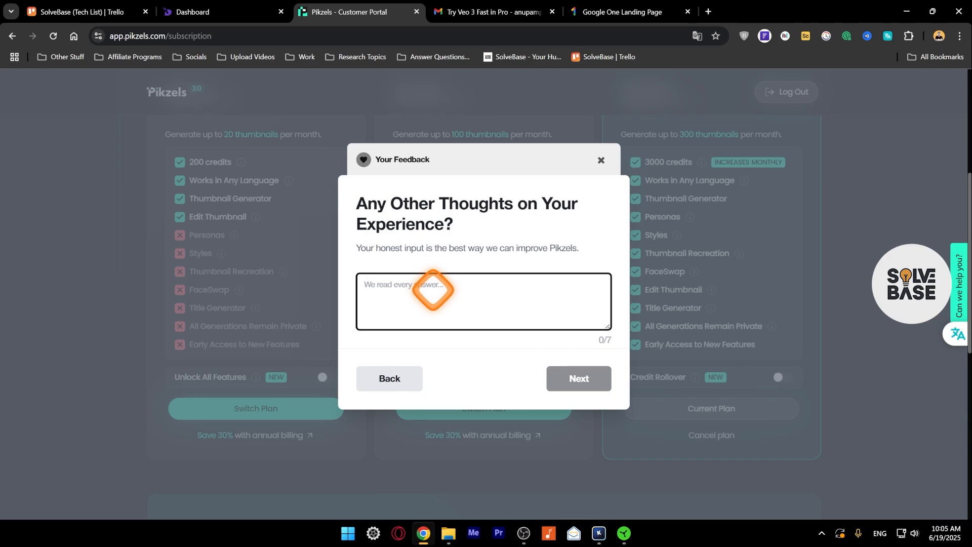
type("-")
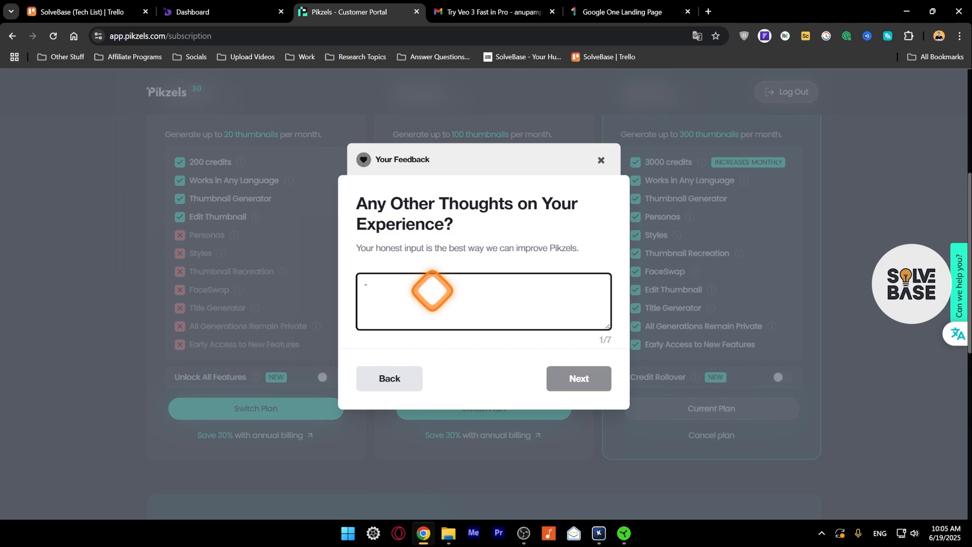
mouse_move(422, 291)
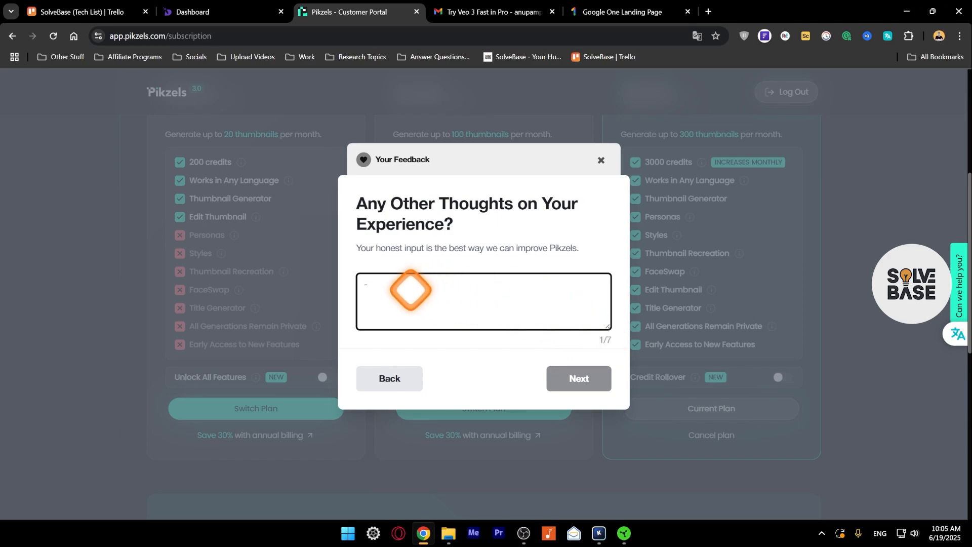
type("nothing")
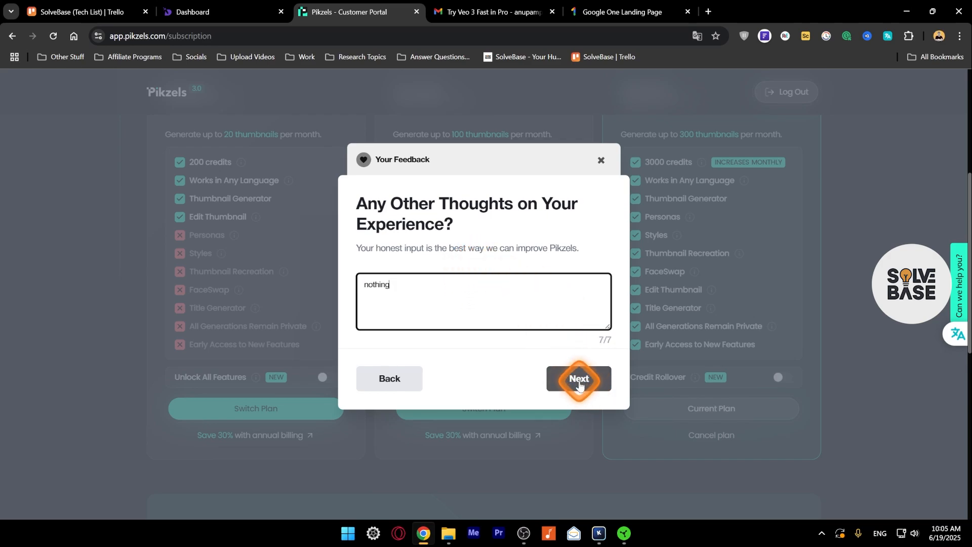
left_click(577, 379)
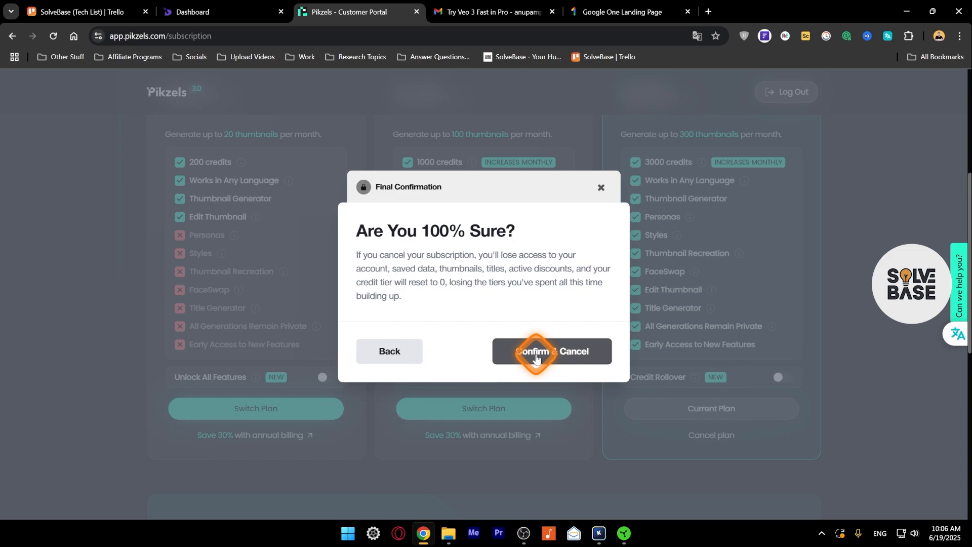
Step: Choose 'Confirm & Cancel' in the Final Confirmation dialog
left_click(551, 351)
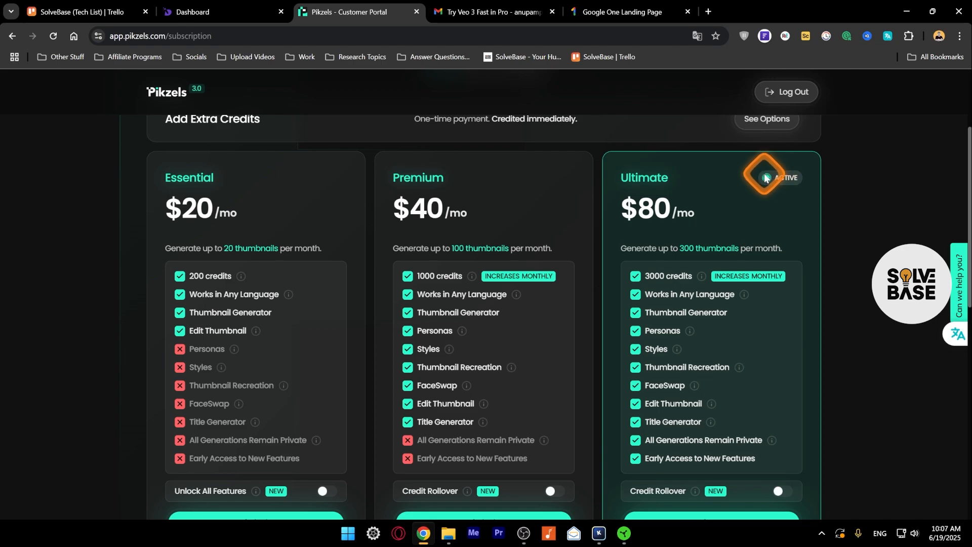
Step: Enter a thumbnail prompt of a terrified man swimming underwater with a shark looming
scroll("down", 3)
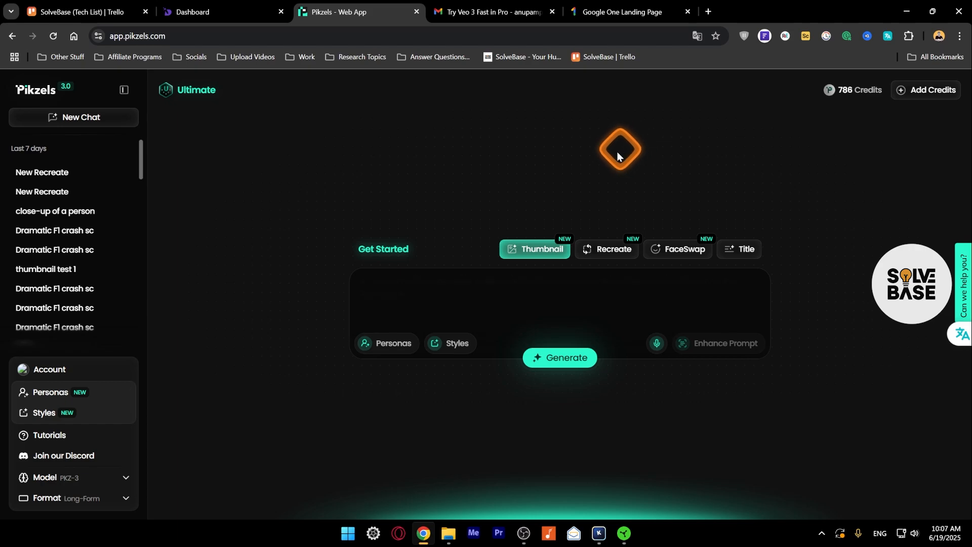
type("A man swimming underwater, looking terrified at the camera while a shark looms menacingly in the background")
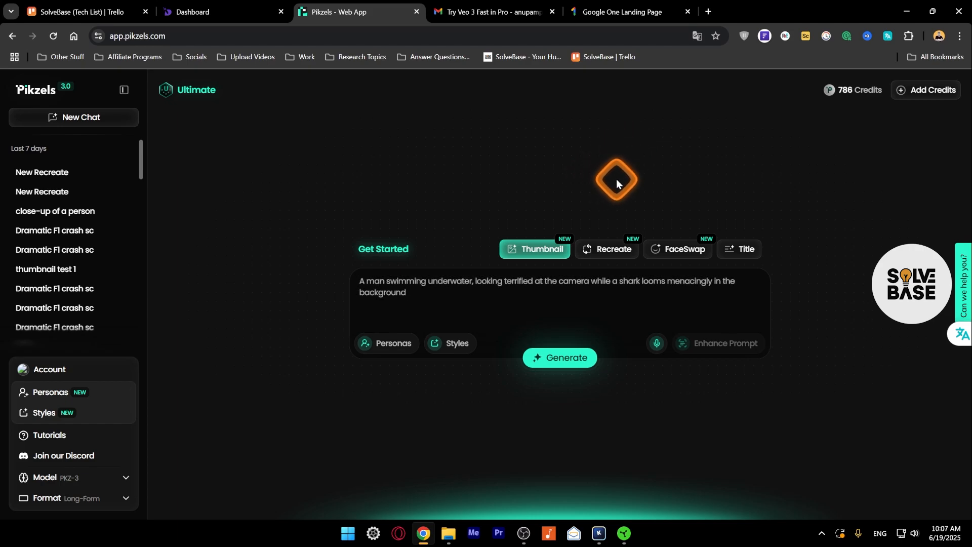
mouse_move(626, 174)
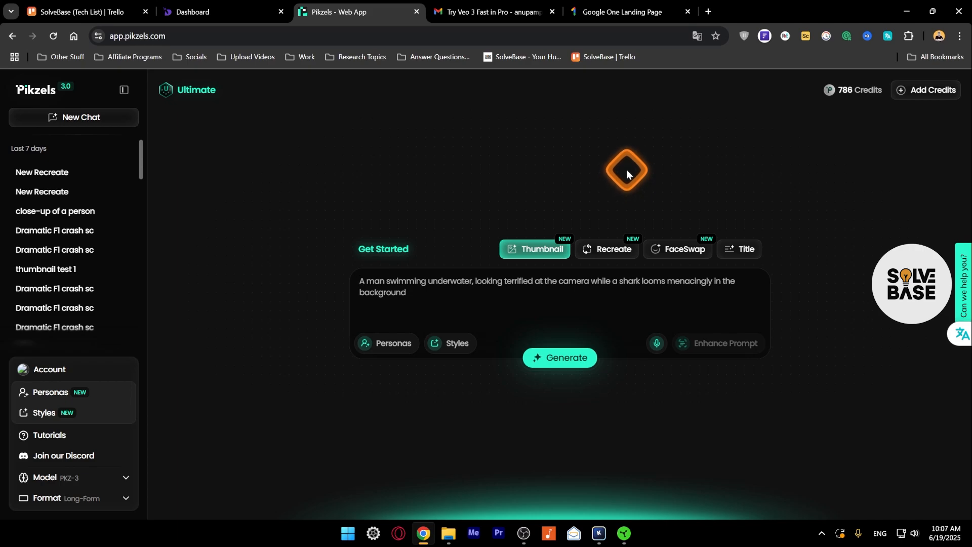